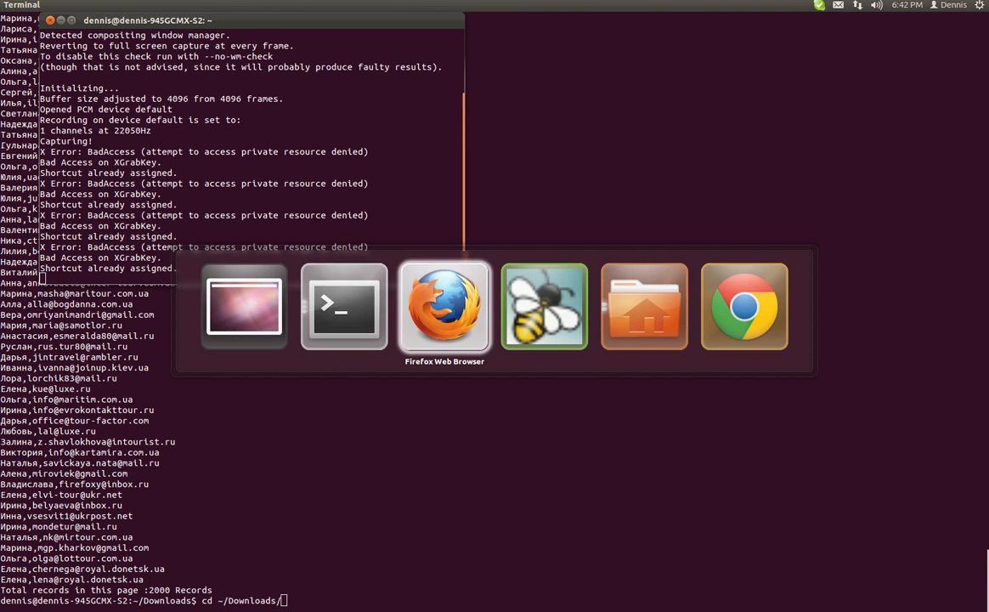
Step: Switch back to Firefox showing the YouTube BASH lesson 3 grep and cut video
click(445, 306)
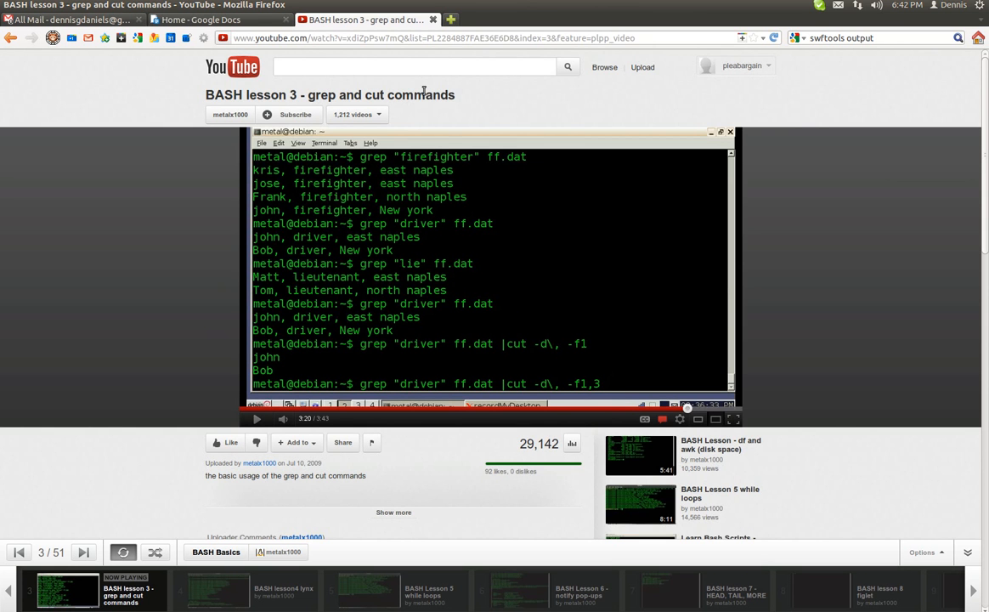
mouse_move(806, 346)
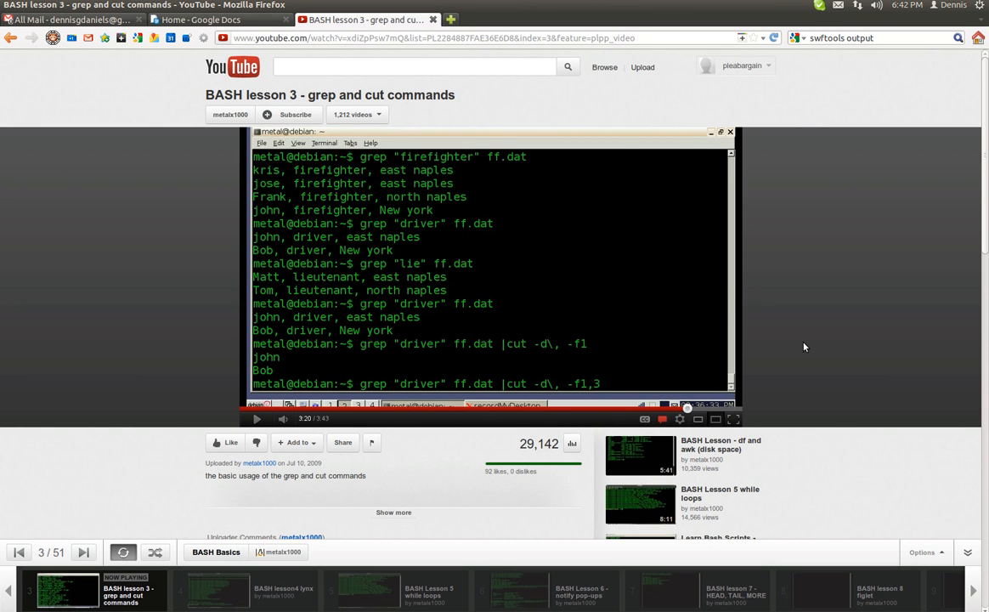
mouse_move(500, 329)
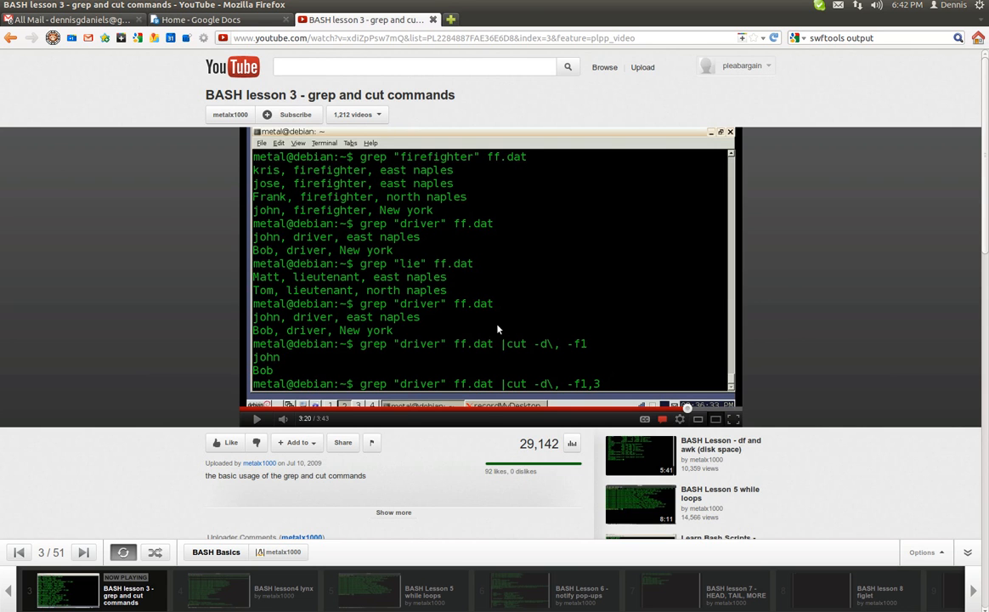
mouse_move(782, 296)
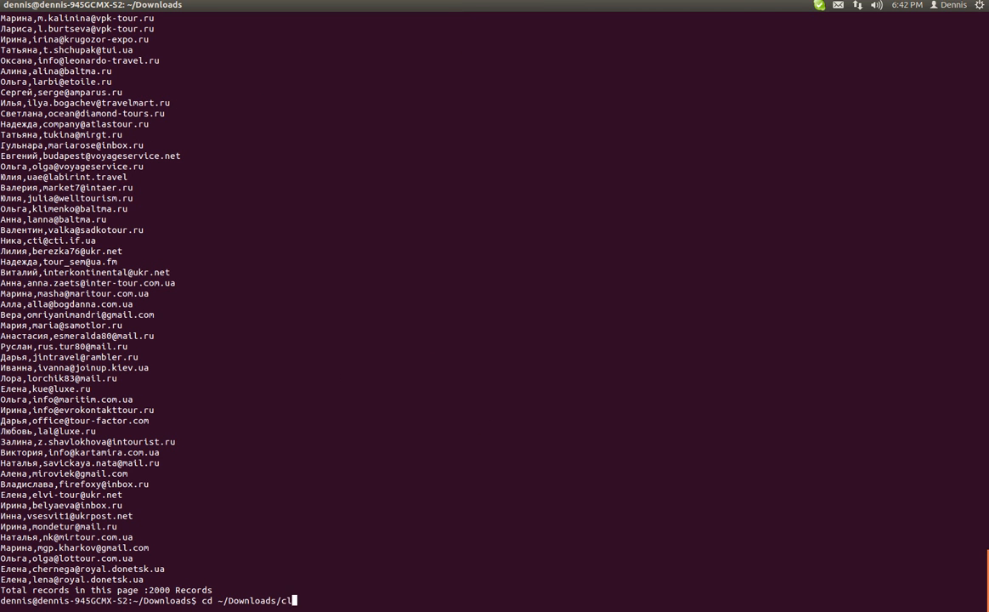
Step: Change to ~/Downloads, clear the screen, list its files and start a cat command on the CSV
key(Return)
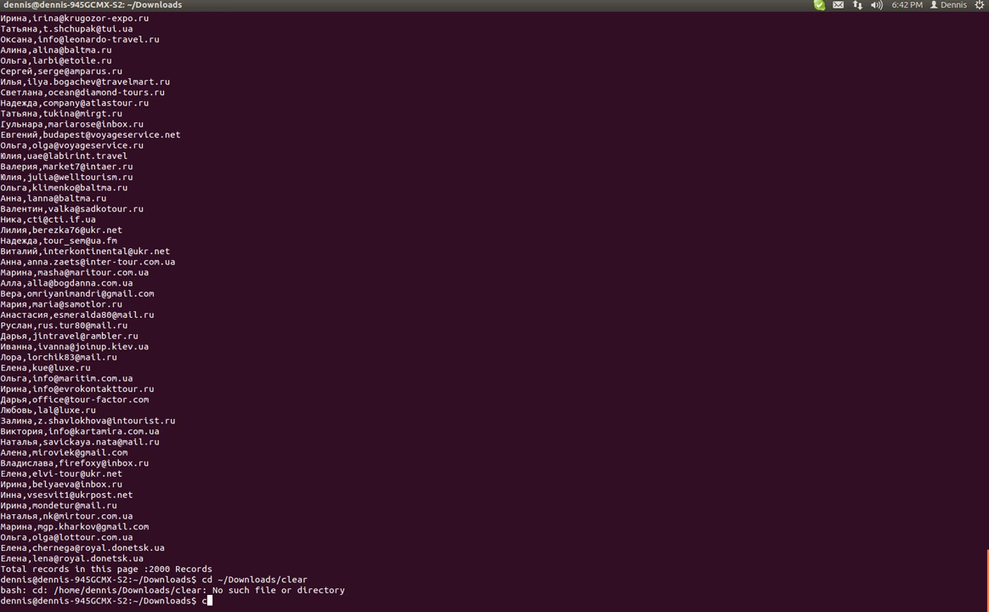
text(ls)
key(Return)
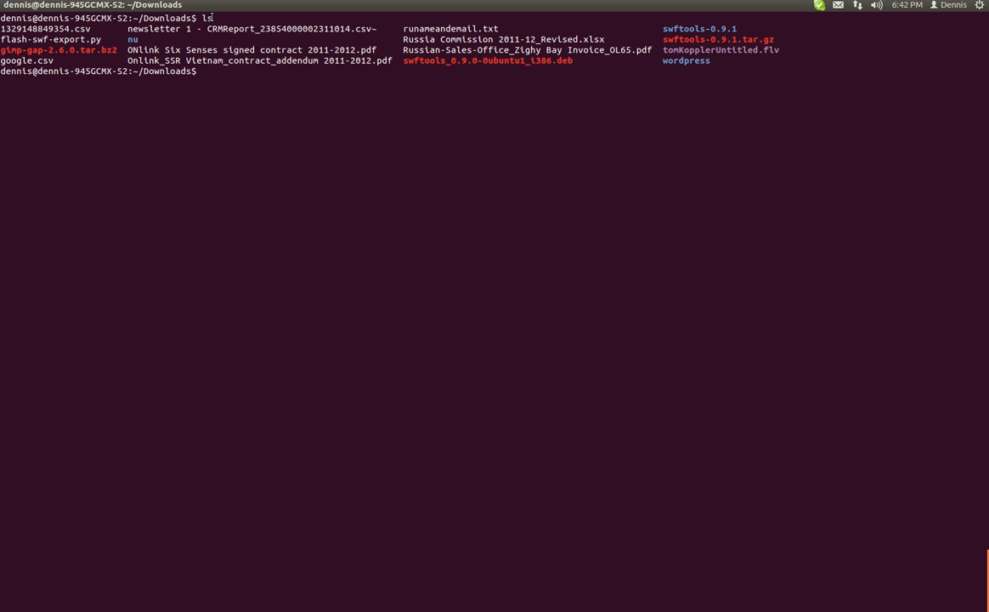
key(Return)
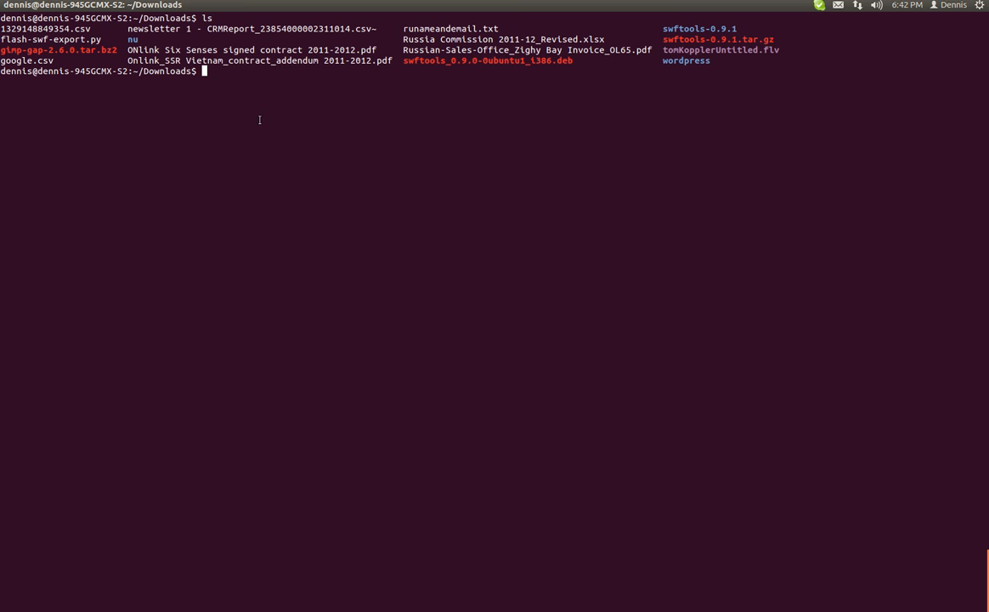
text(cat 1)
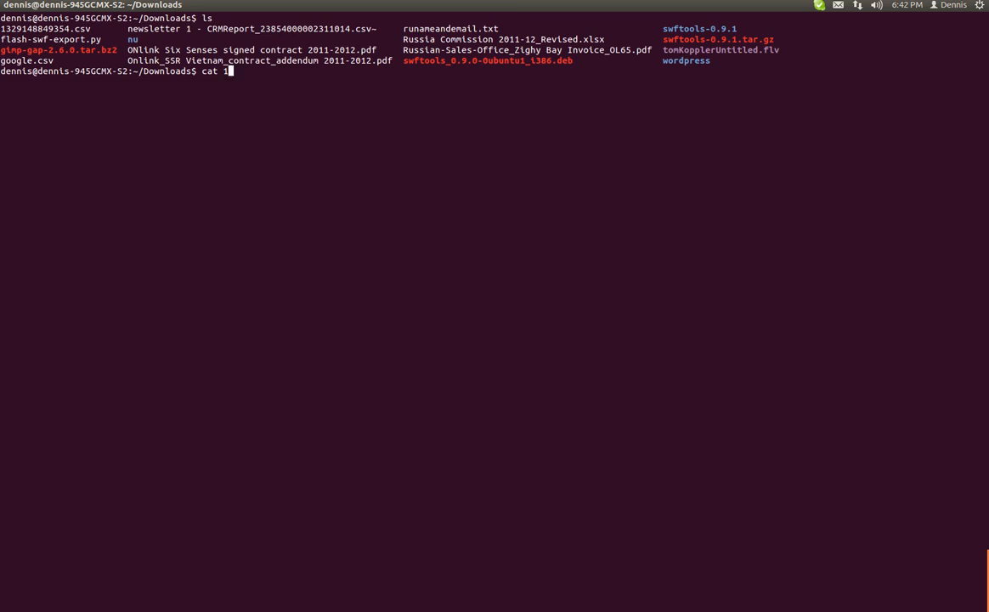
key(Return)
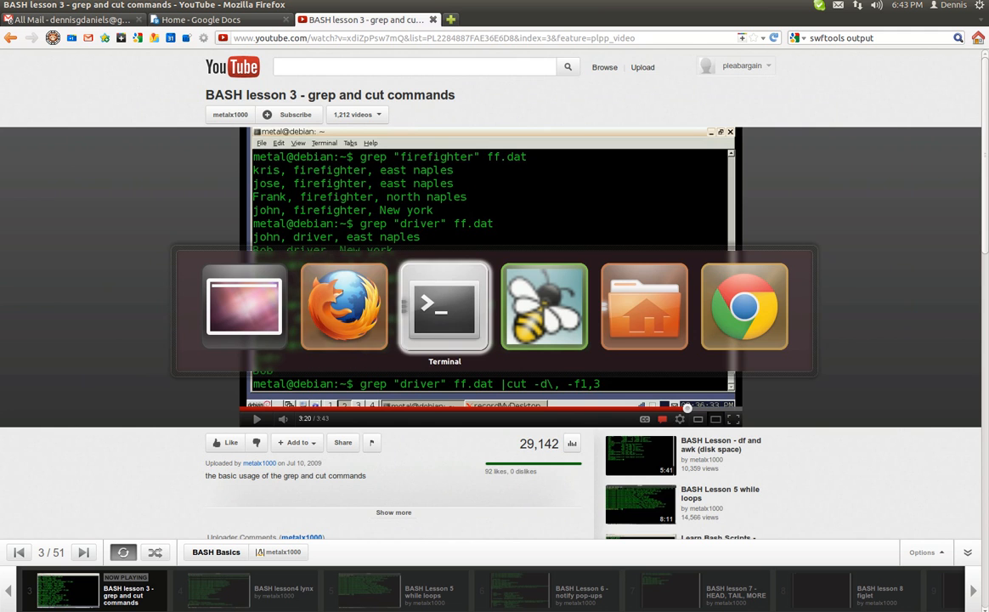
Step: Review the CSV's contact records from the cat output, then clear the terminal to an empty prompt
click(445, 306)
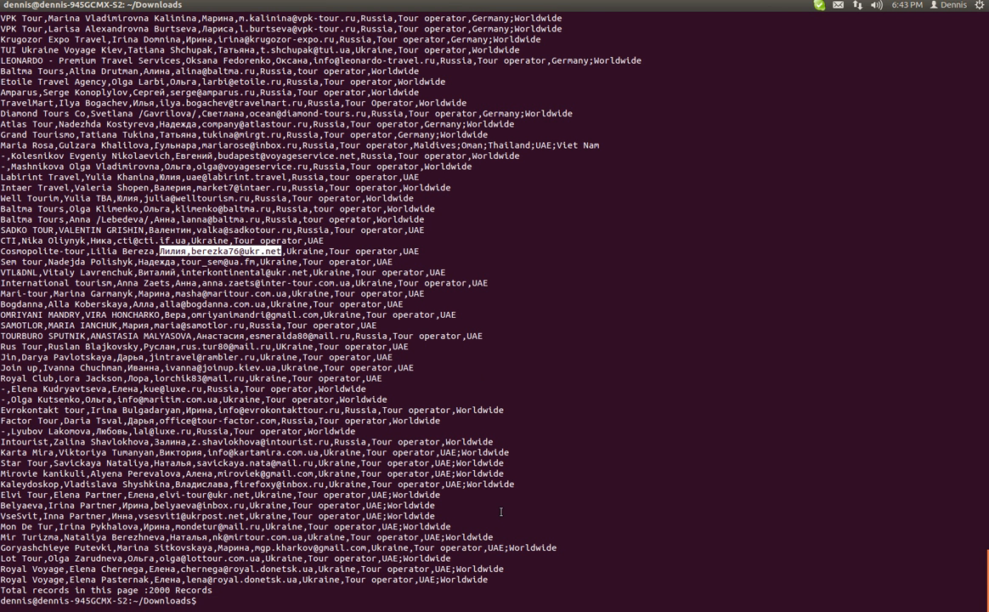
text(cd ~/Downloads/clear)
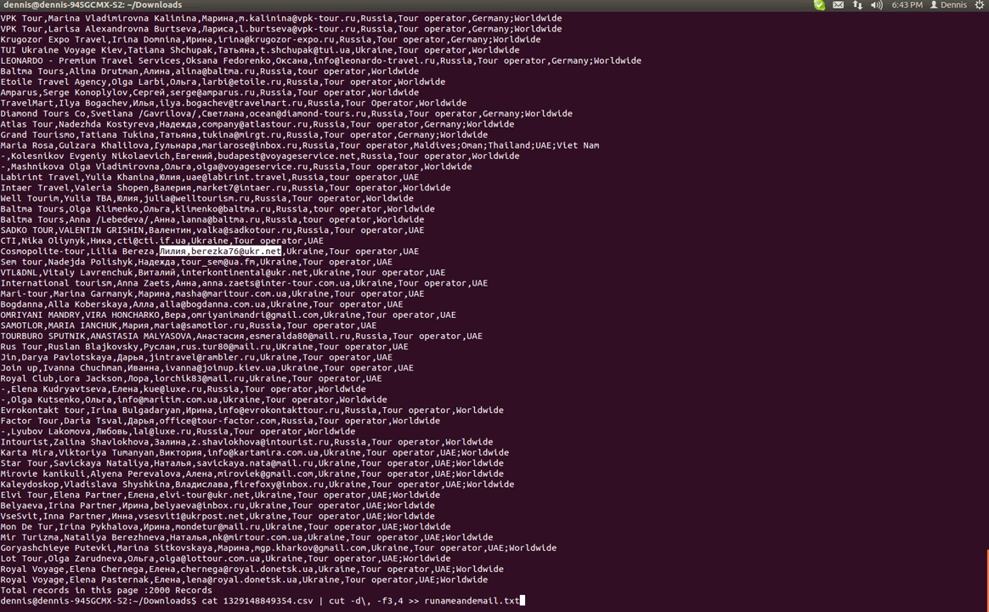
key(Return)
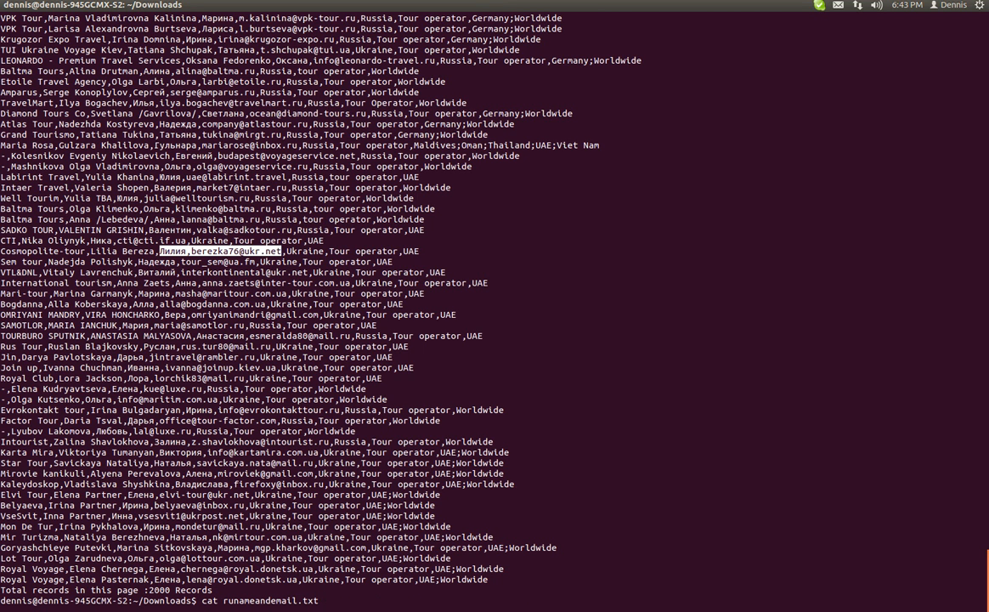
text(cl)
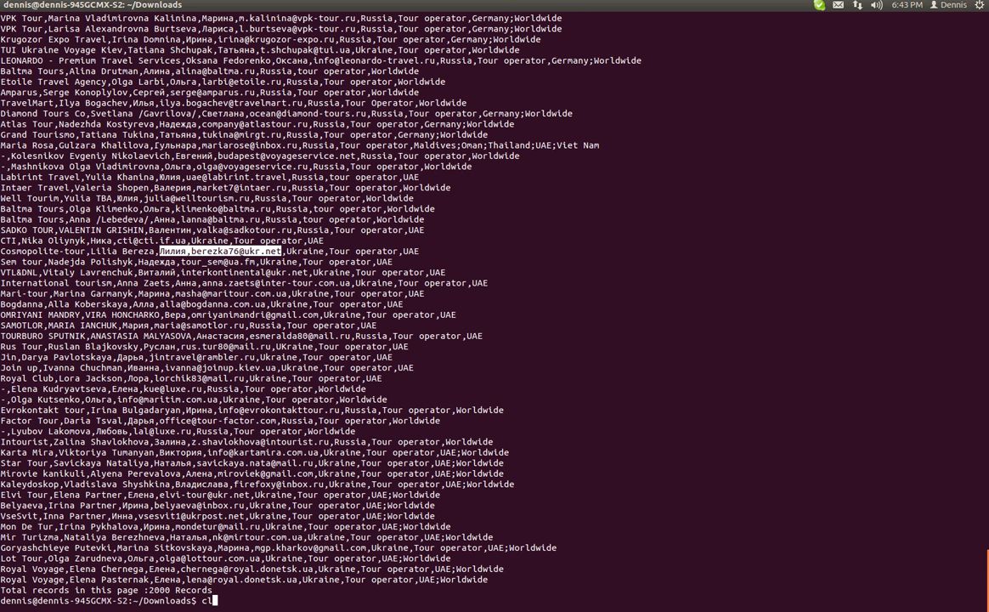
text(e)
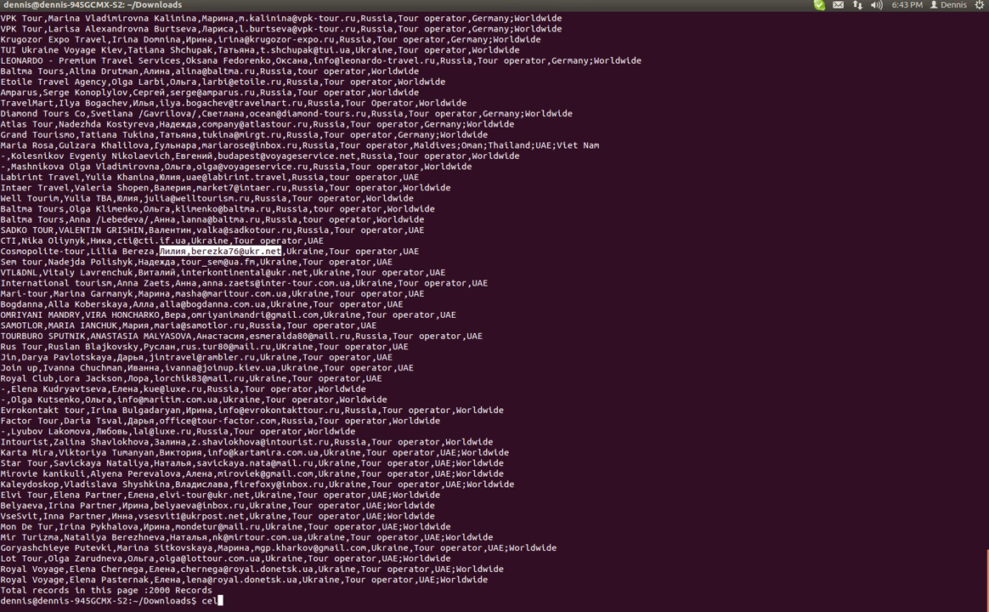
key(Return)
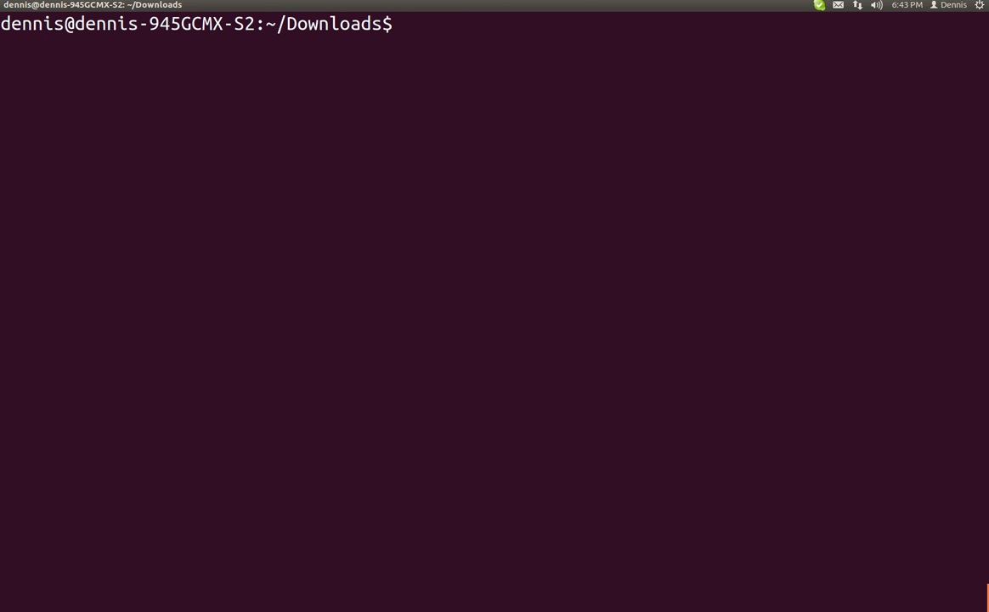
Step: Compose cat 1329148849354.csv | cut -d, -f3,4 >> runameandemail.txt without running it
text(cat 1329148849354.csv)
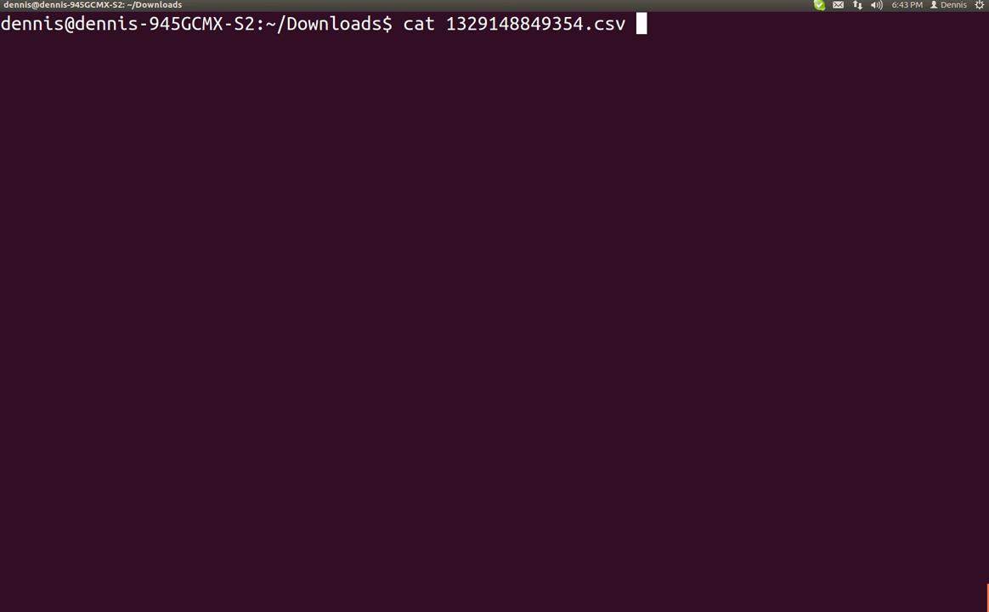
text(cd ~/Downloads/clear)
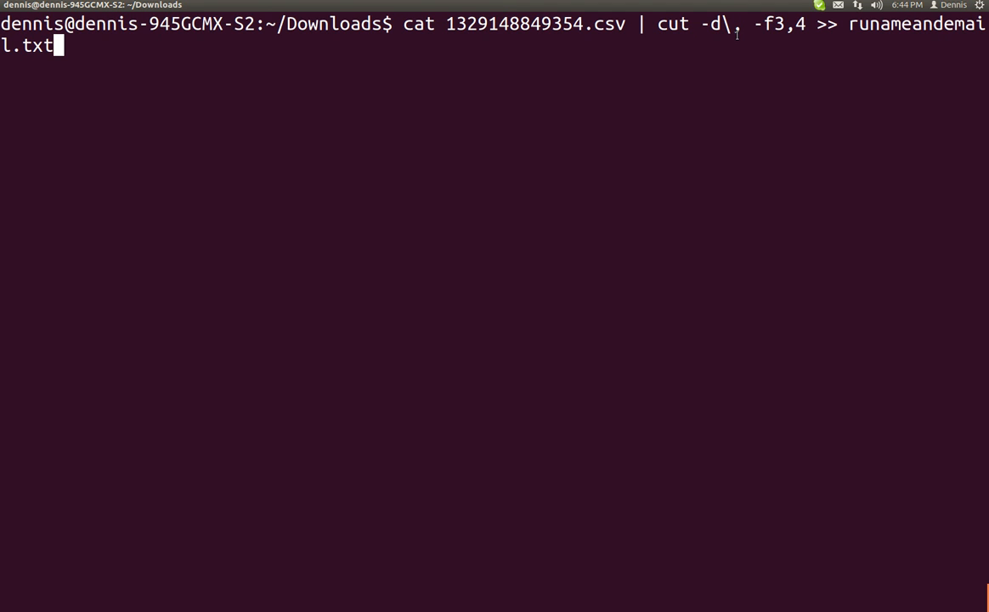
mouse_move(764, 27)
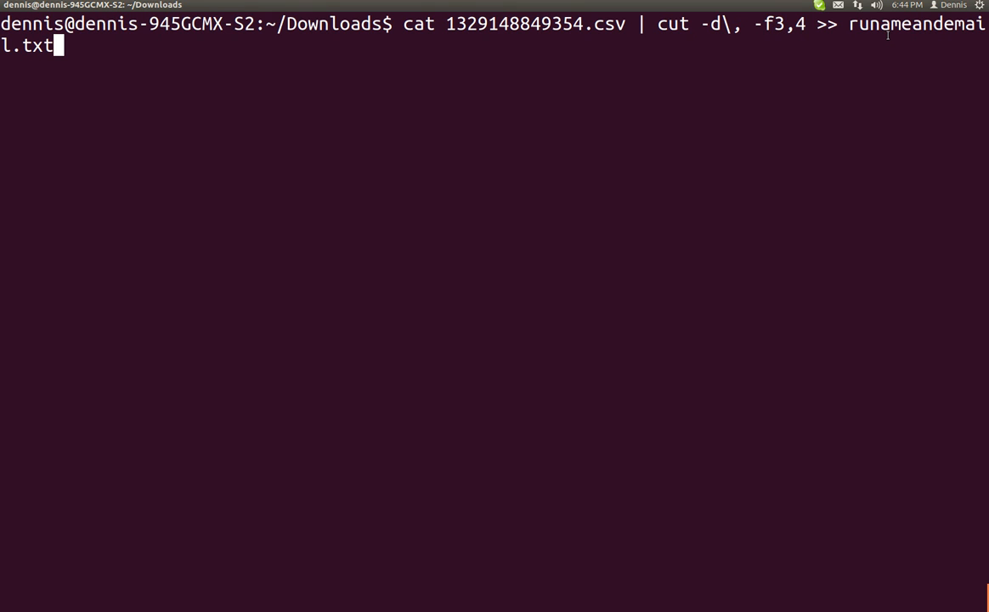
mouse_move(302, 41)
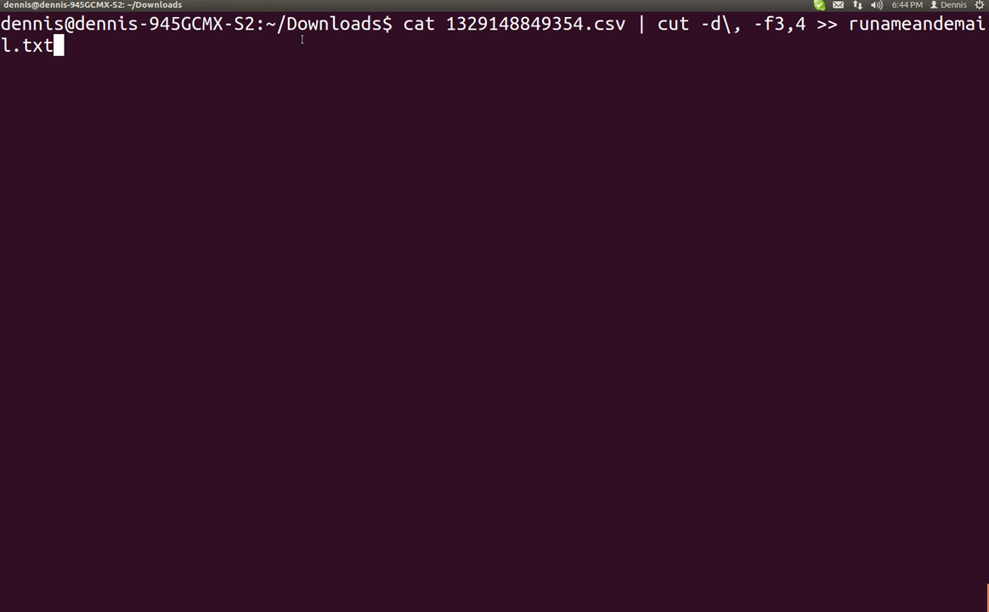
mouse_move(411, 78)
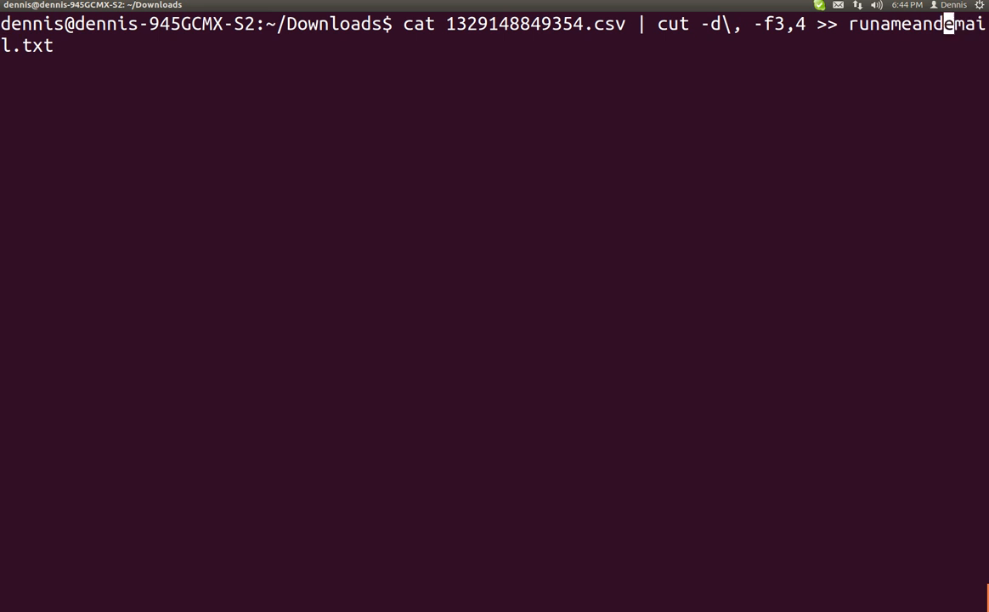
Step: Append fields 3 and 4 into 111runameandemail.txt and type cat 111runameandemail.txt
text(111)
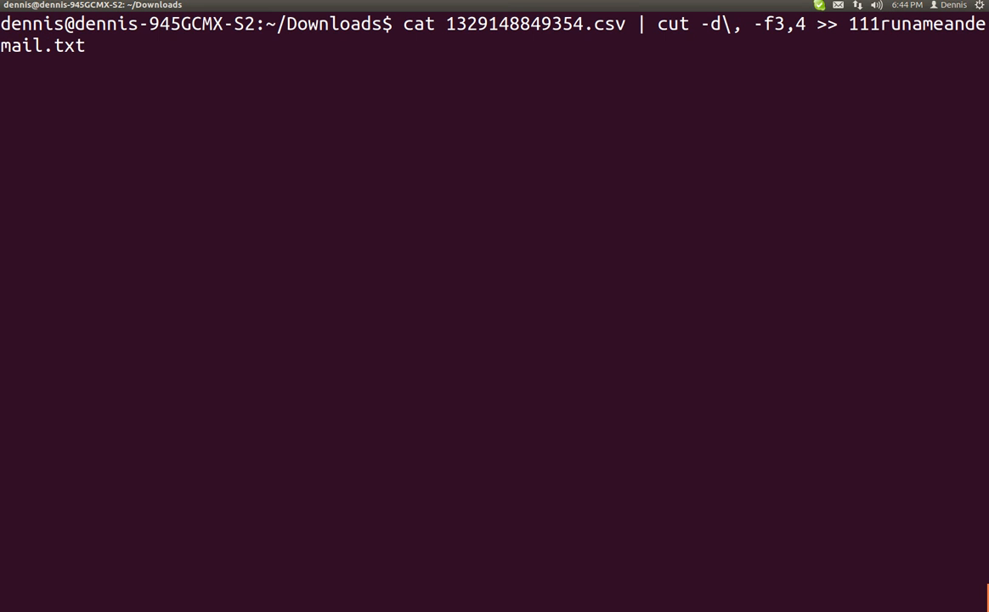
key(Return)
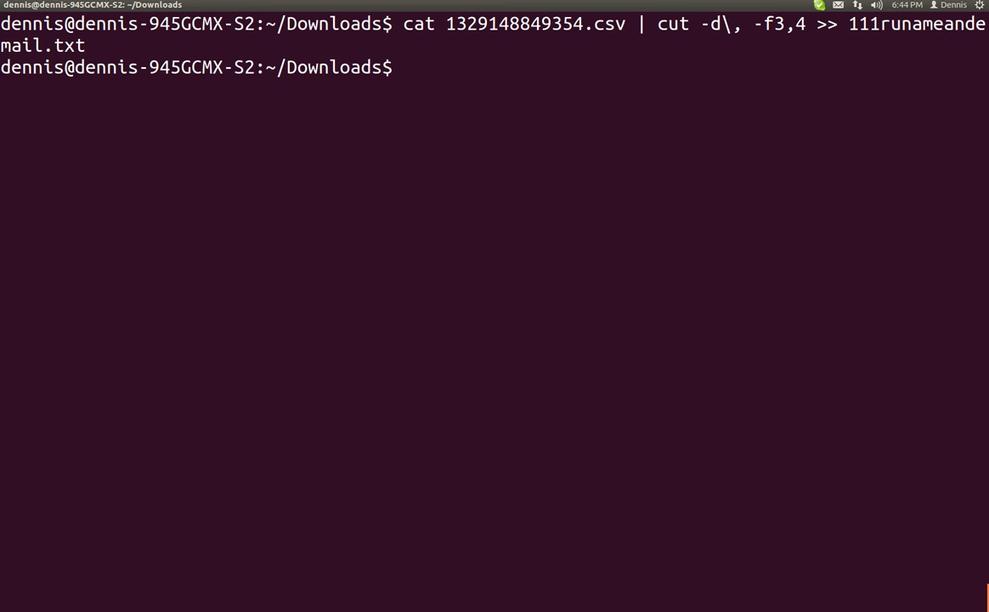
text(cat 11)
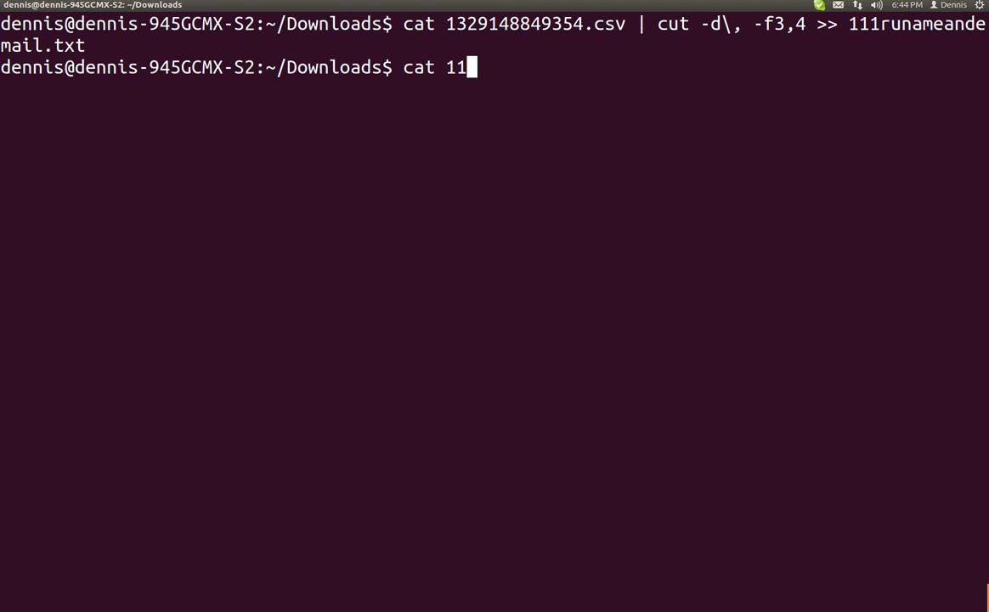
text(1runameandemail.txt)
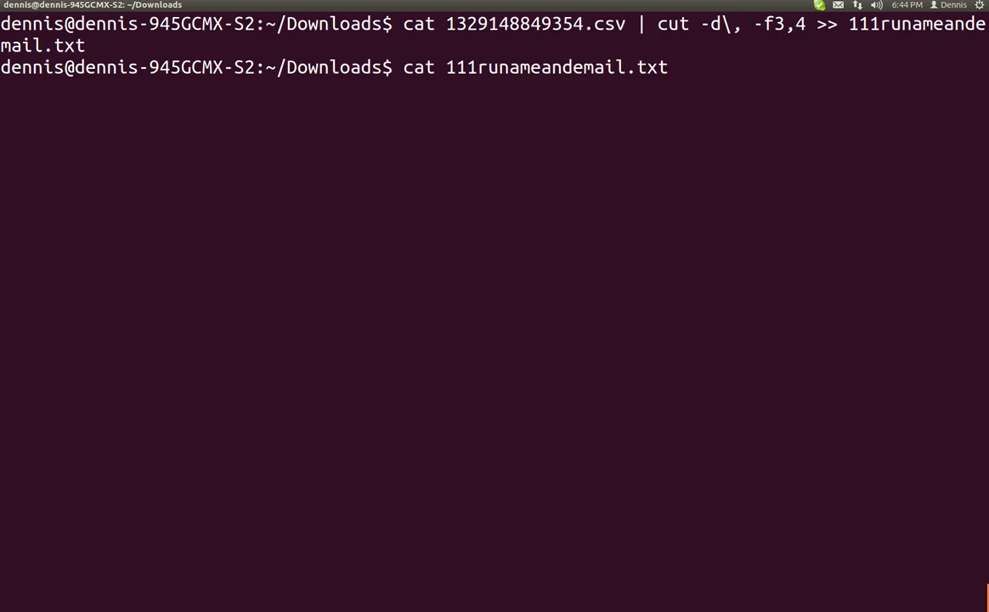
Step: Display 111runameandemail.txt's name-and-email pairs ending with the 2000-record total line
key(Return)
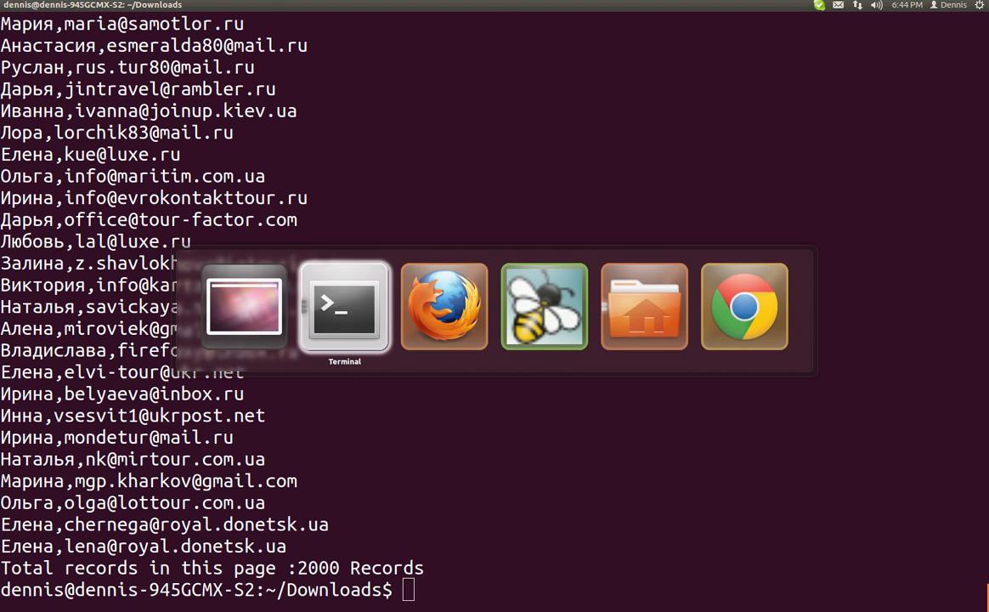
mouse_move(744, 306)
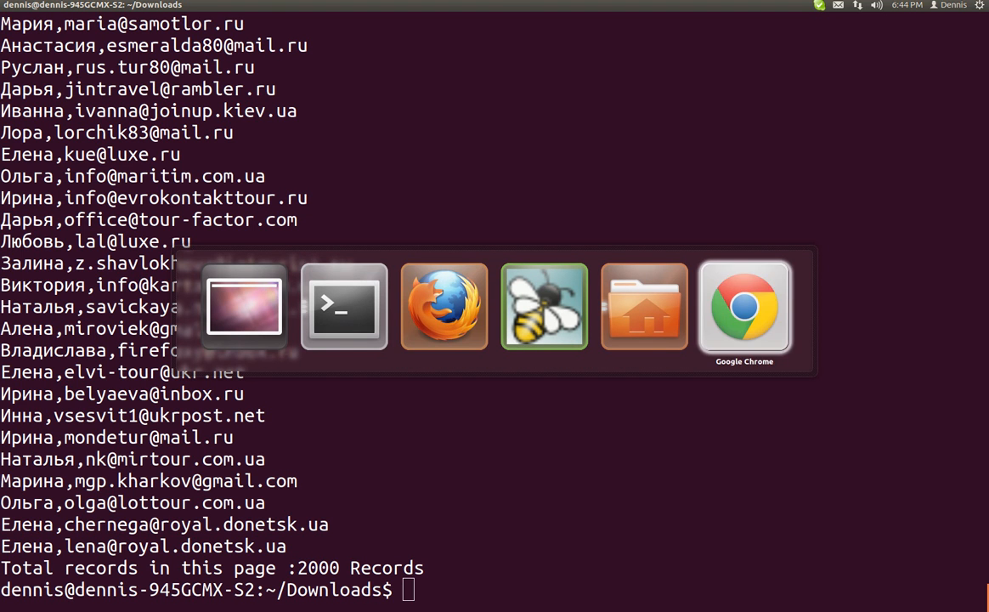